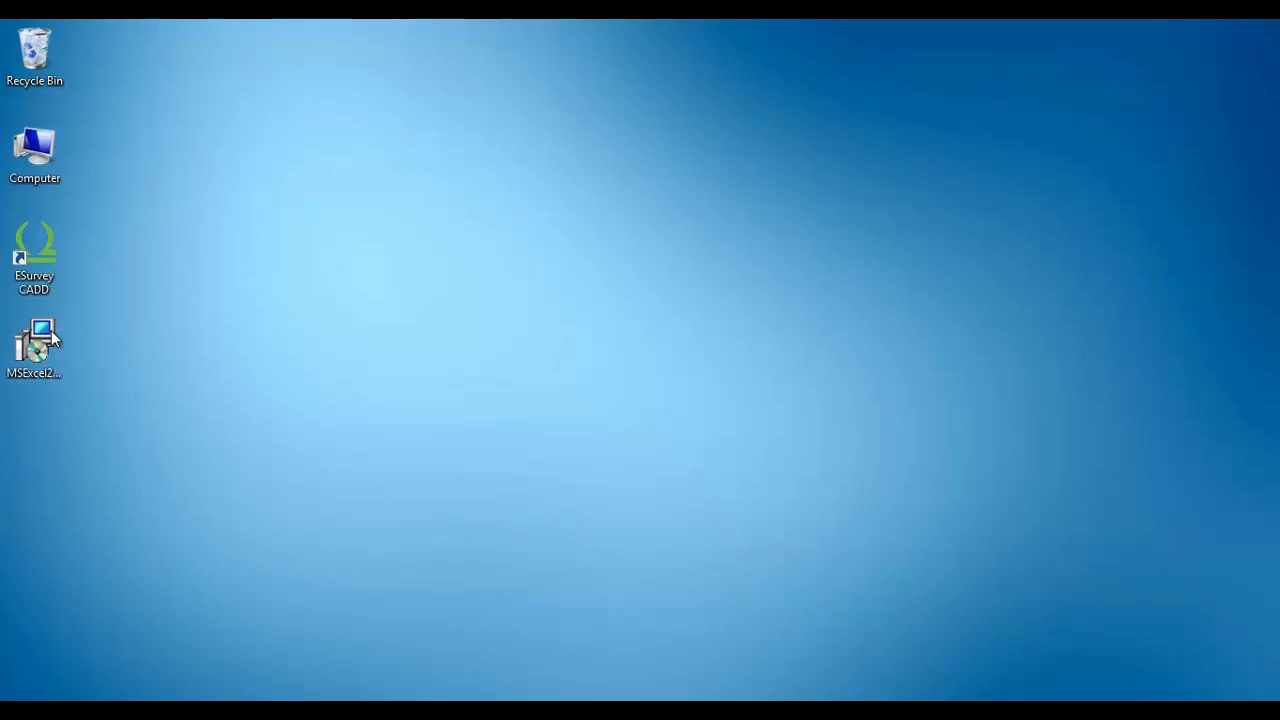
Step: Run the MSExcel2CAD 1.00 installer through to Finish with the ESurvey shortcut folder
double_click(34, 345)
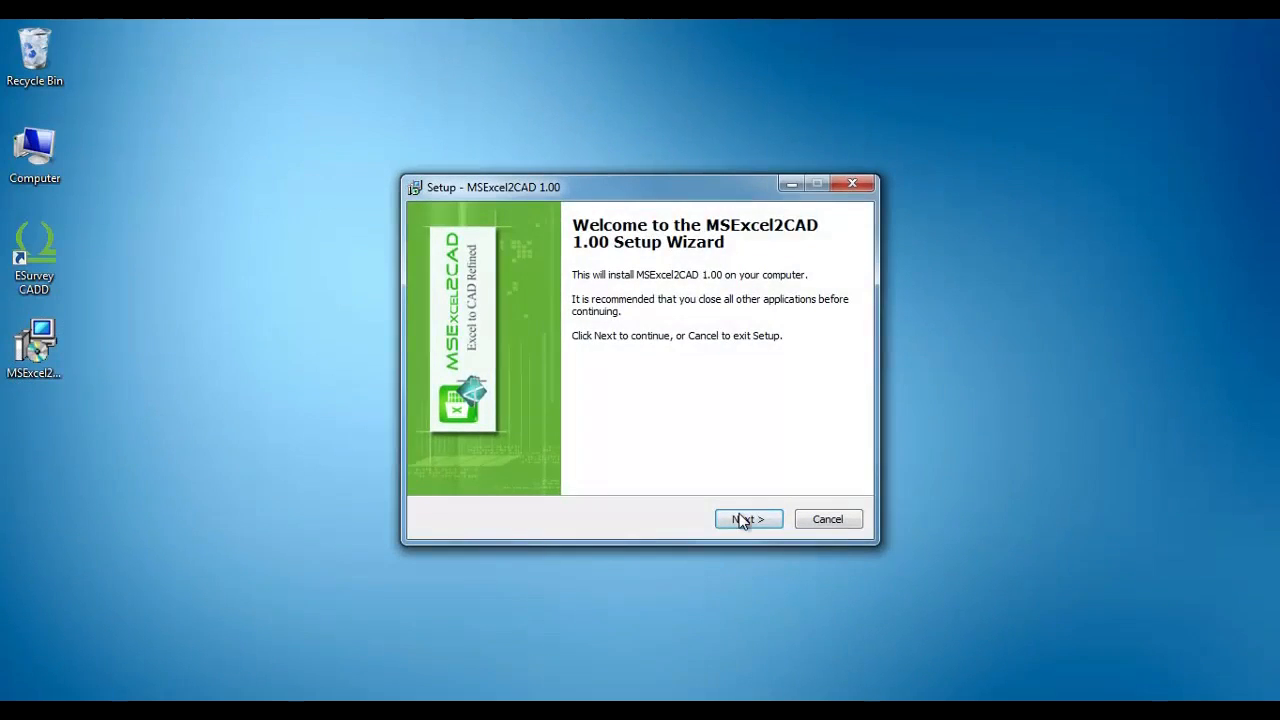
click(748, 518)
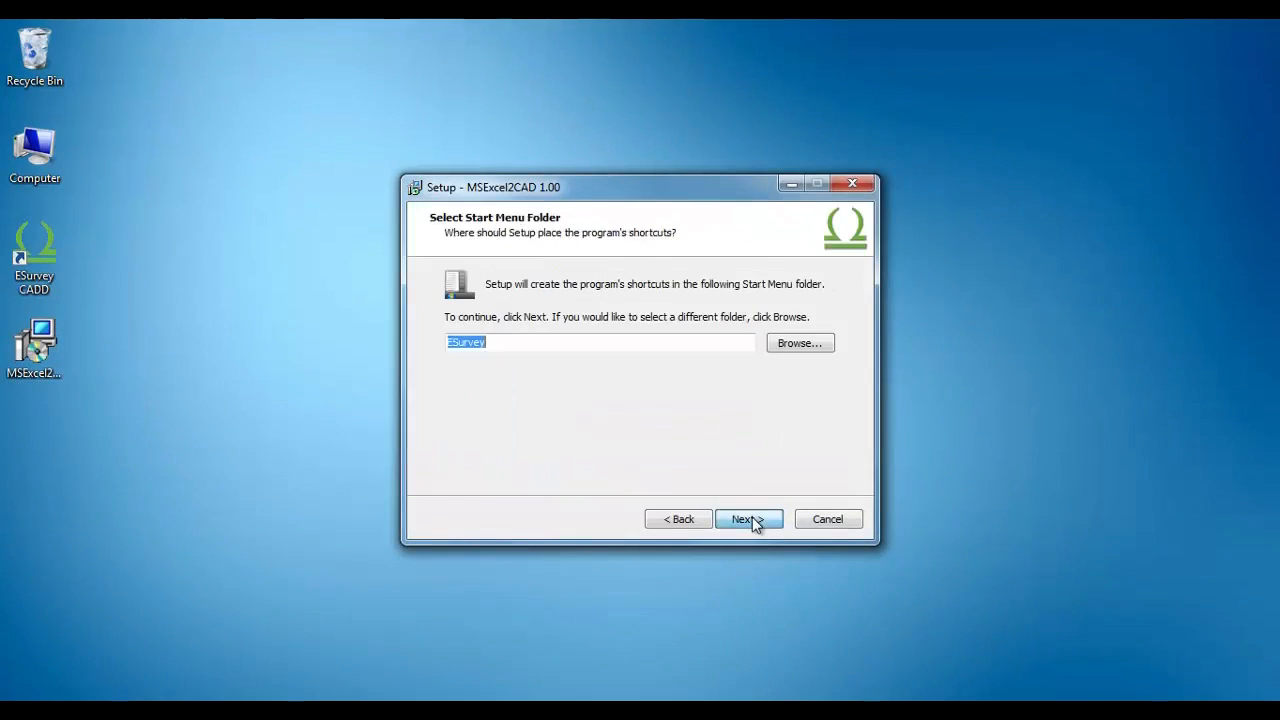
click(744, 518)
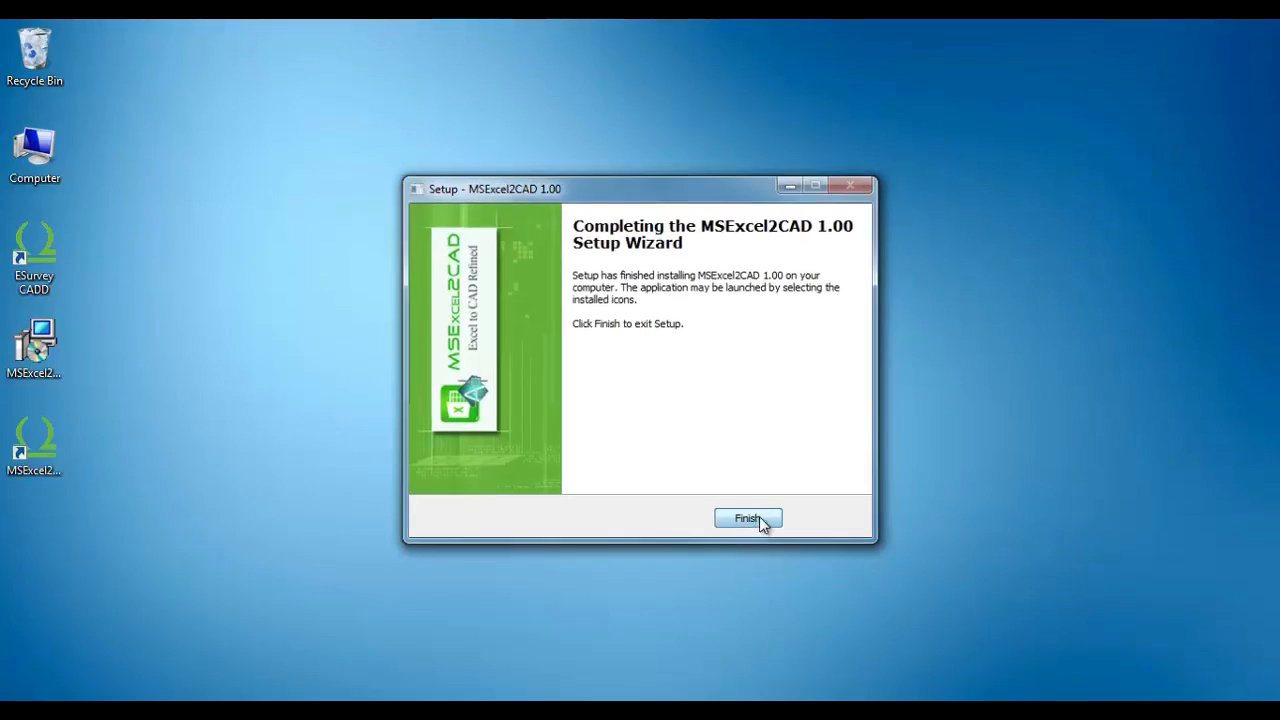
click(747, 519)
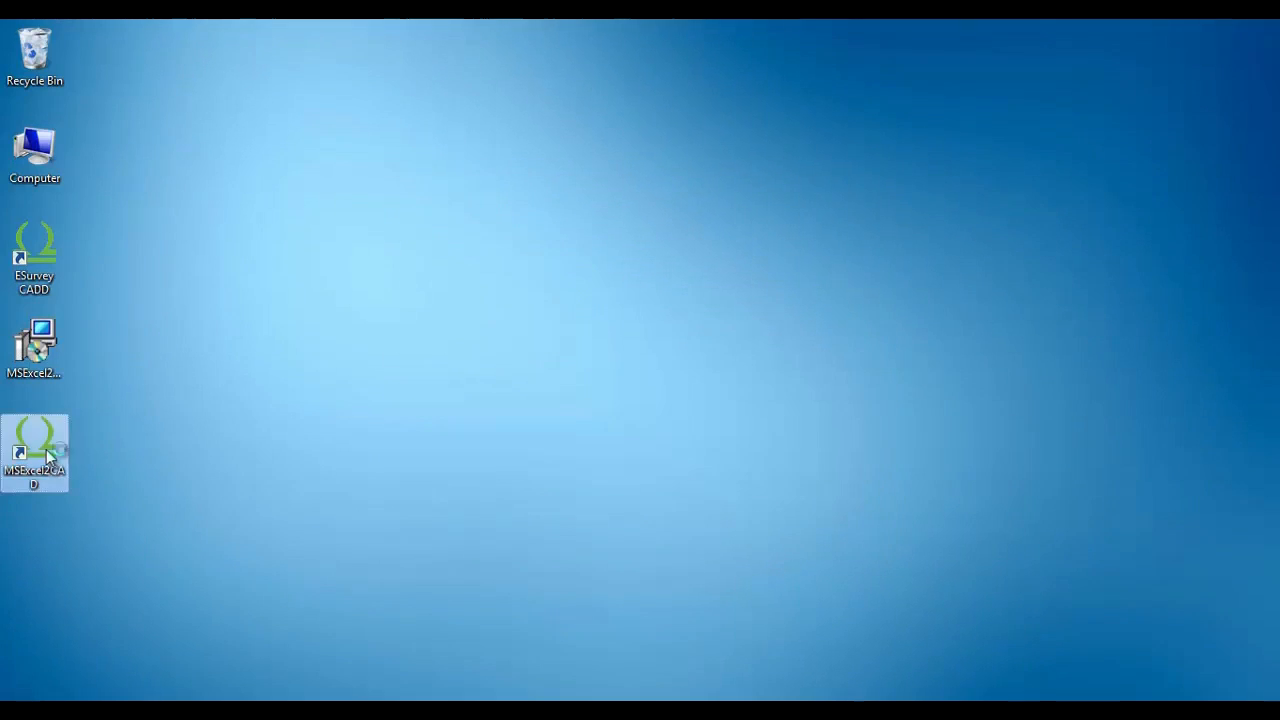
Step: Launch MSExcel2CAD and create the new project file Sample.TCD
double_click(35, 453)
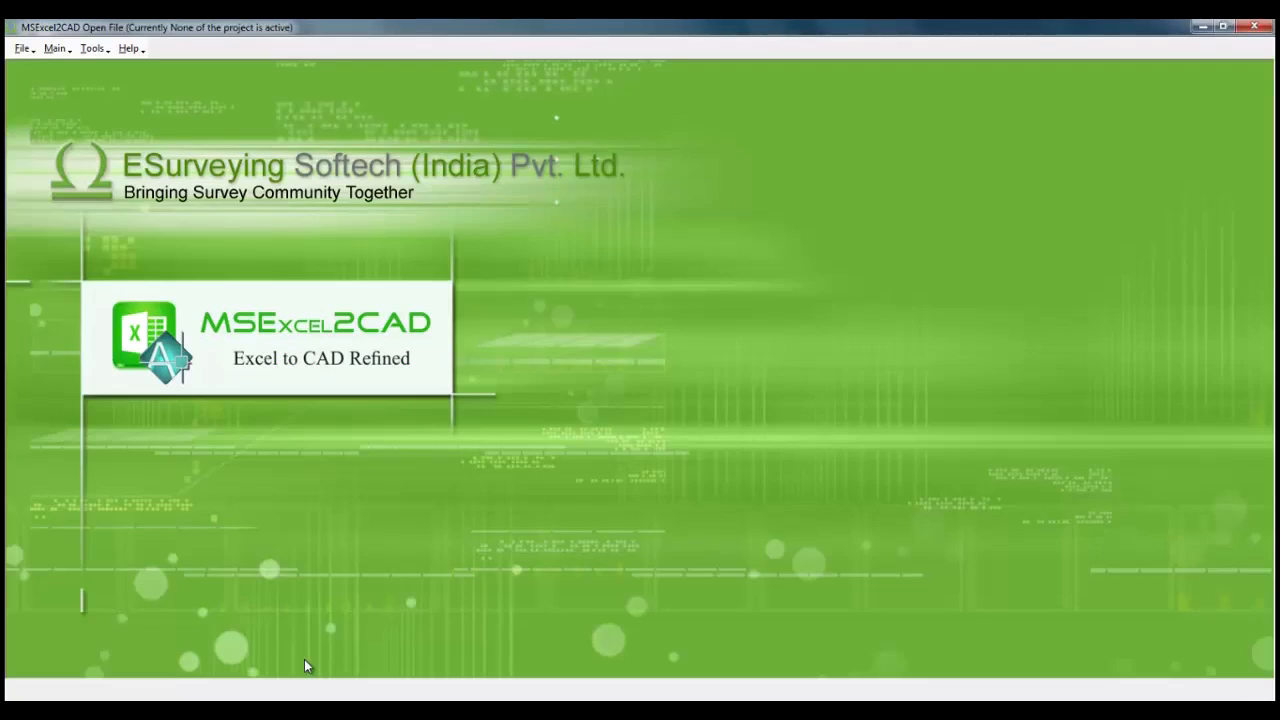
click(21, 48)
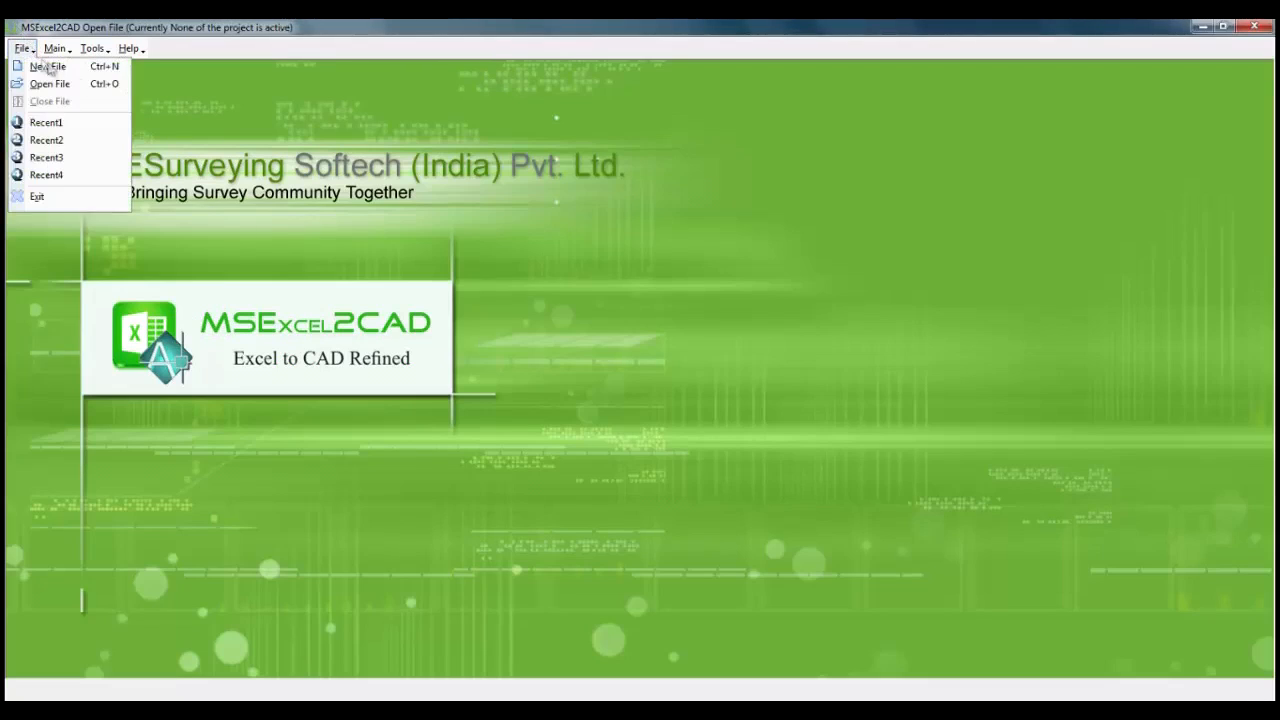
click(46, 66)
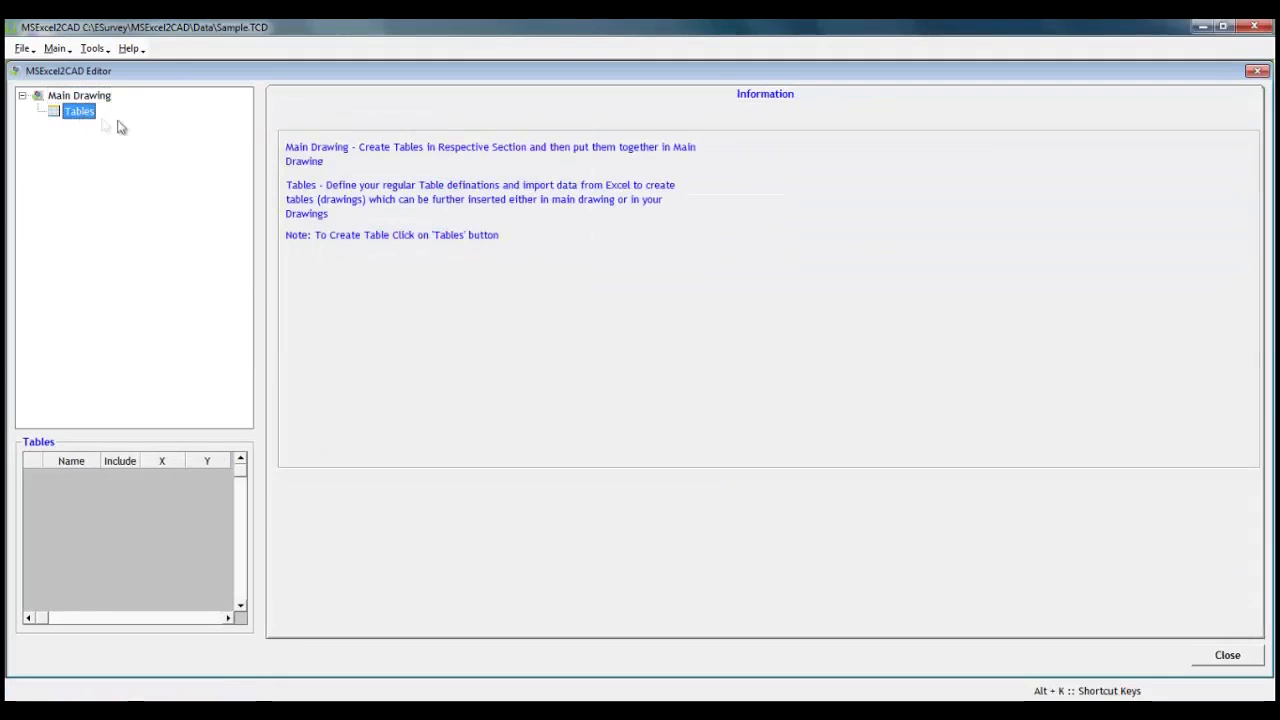
Step: From Main Drawing, save table 'Point Data' with 5 columns and detail height 2.00
click(79, 95)
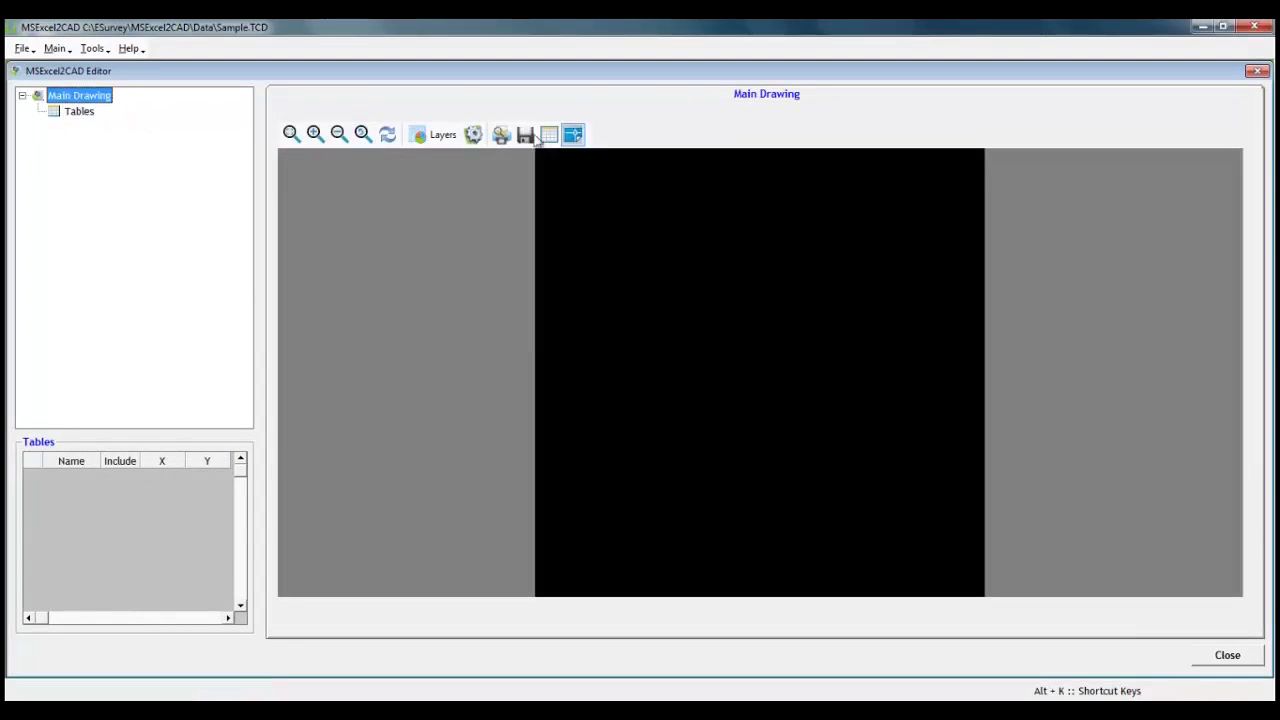
click(549, 134)
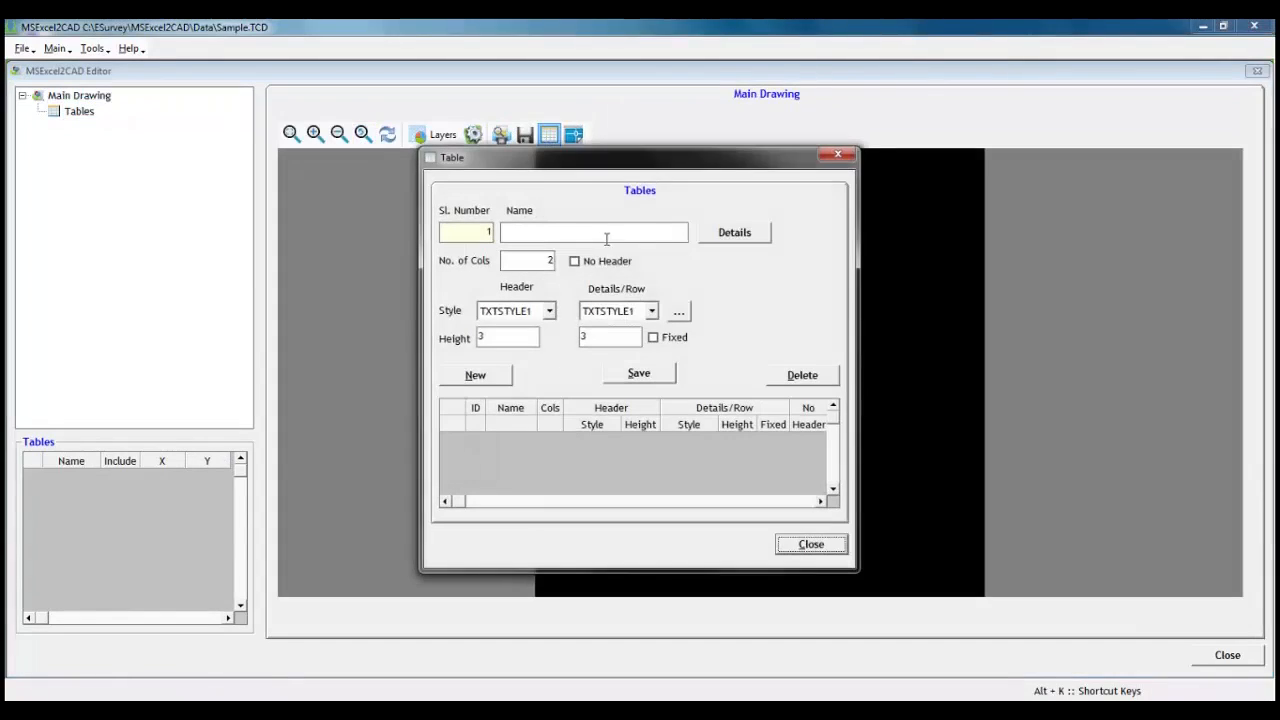
text(Point Data)
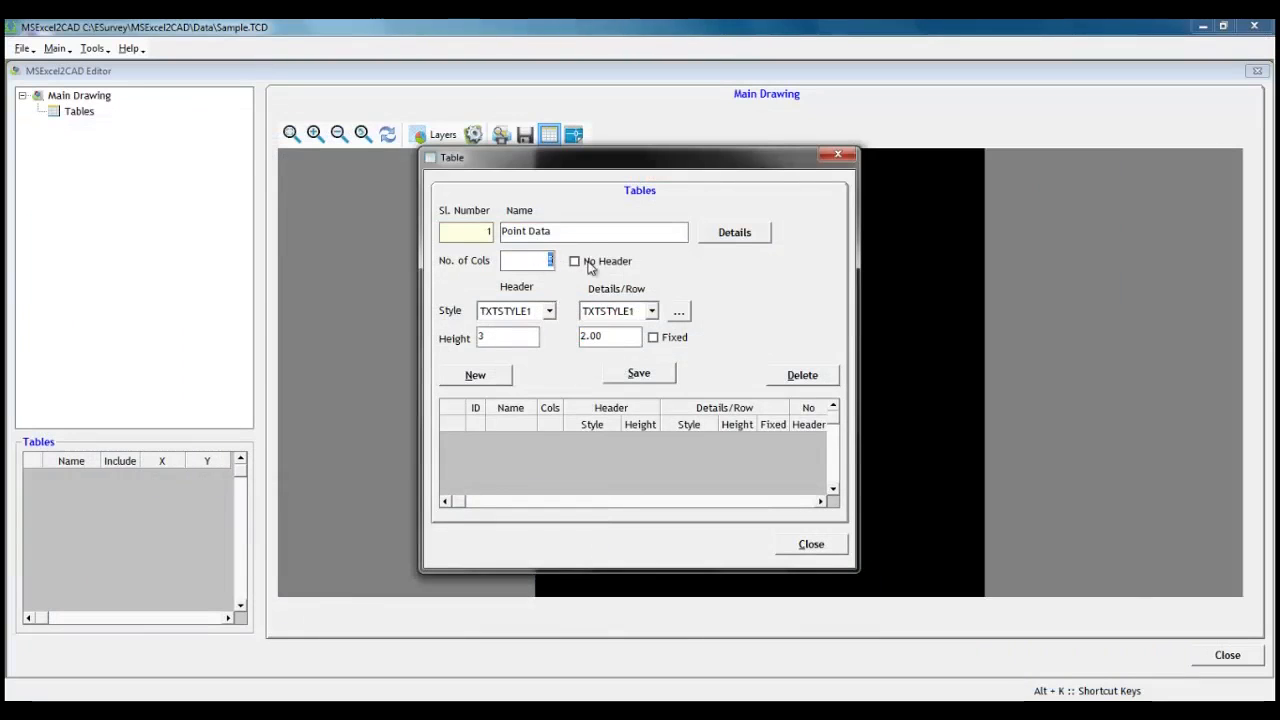
click(638, 373)
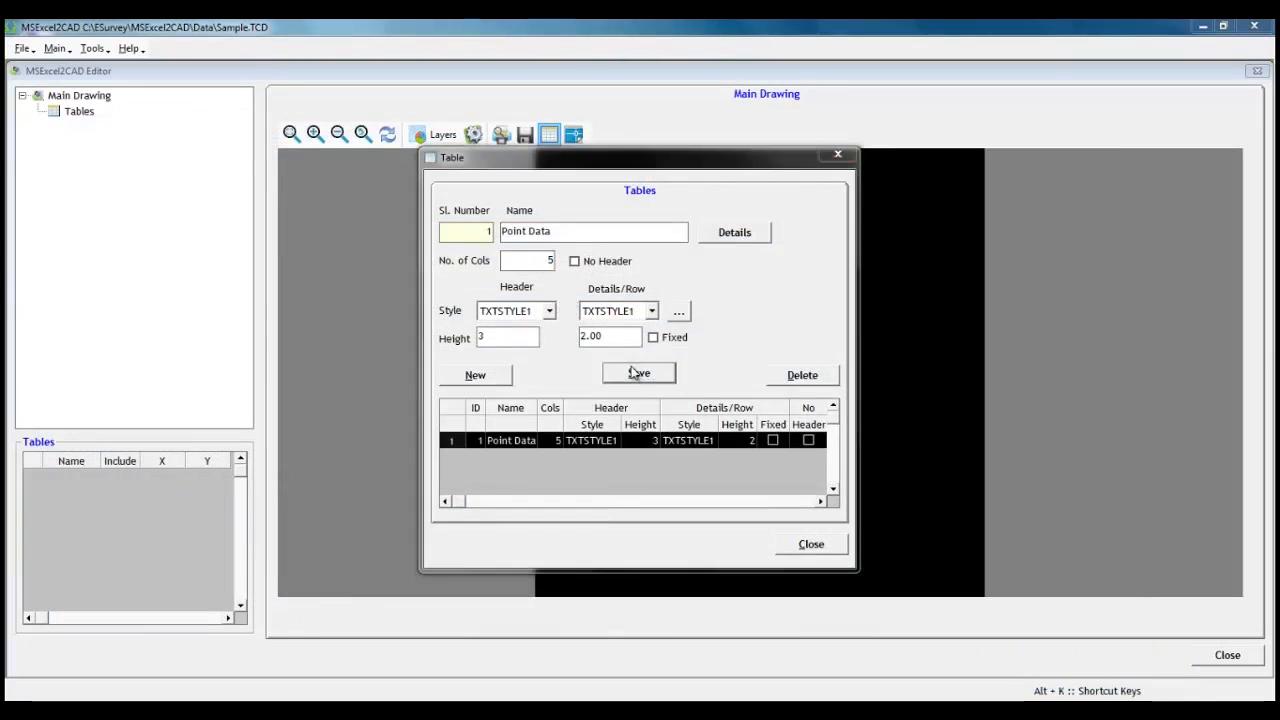
mouse_move(573, 357)
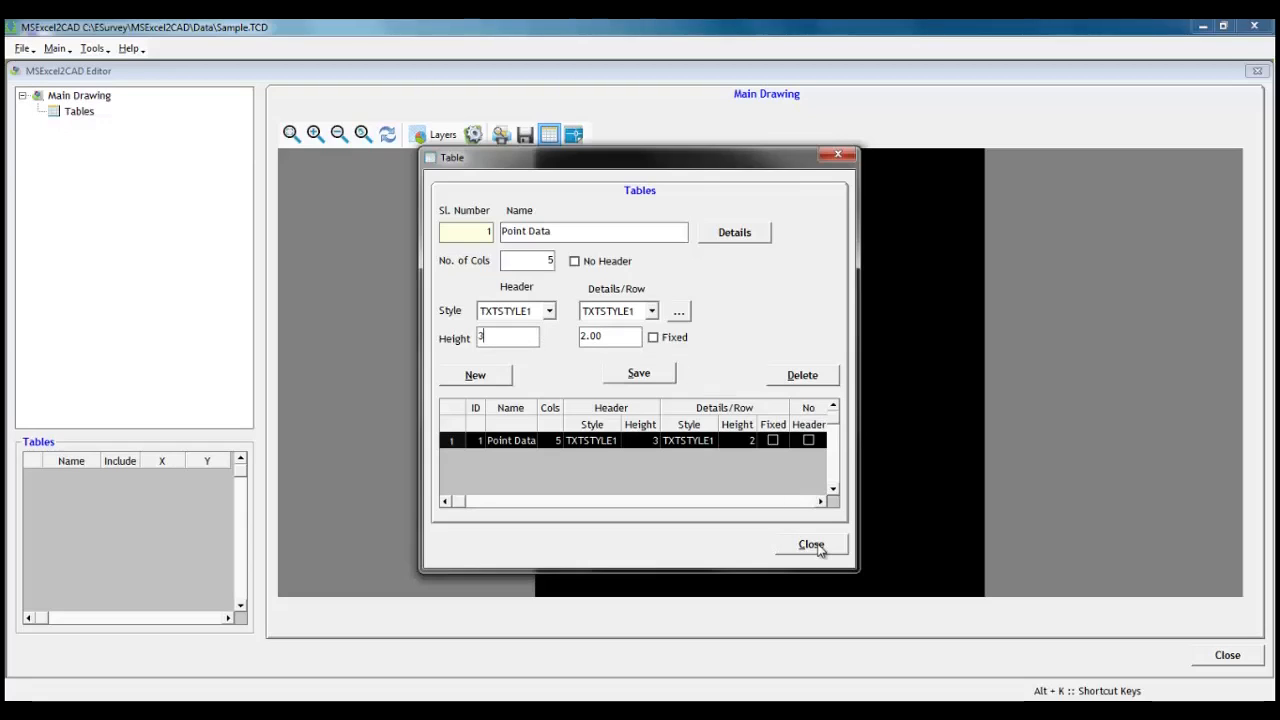
mouse_move(450, 308)
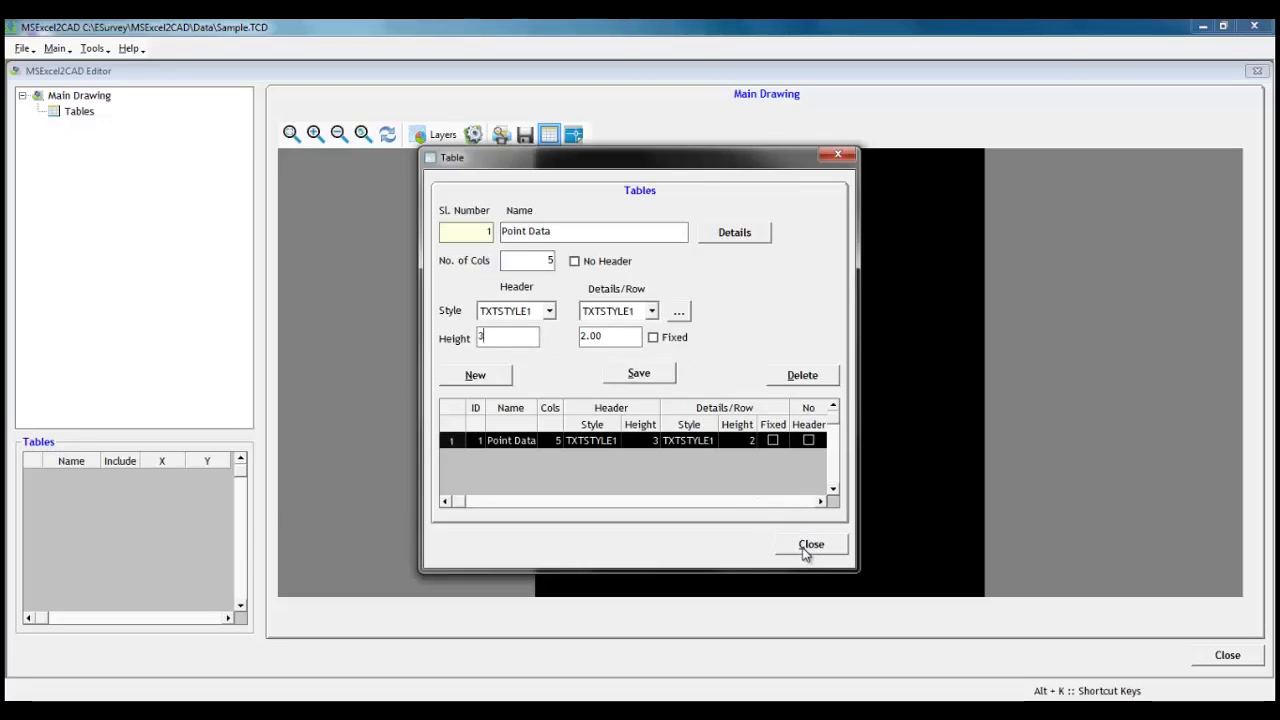
Step: Close the Table dialog to open Point Data for editing with its five captions
click(811, 544)
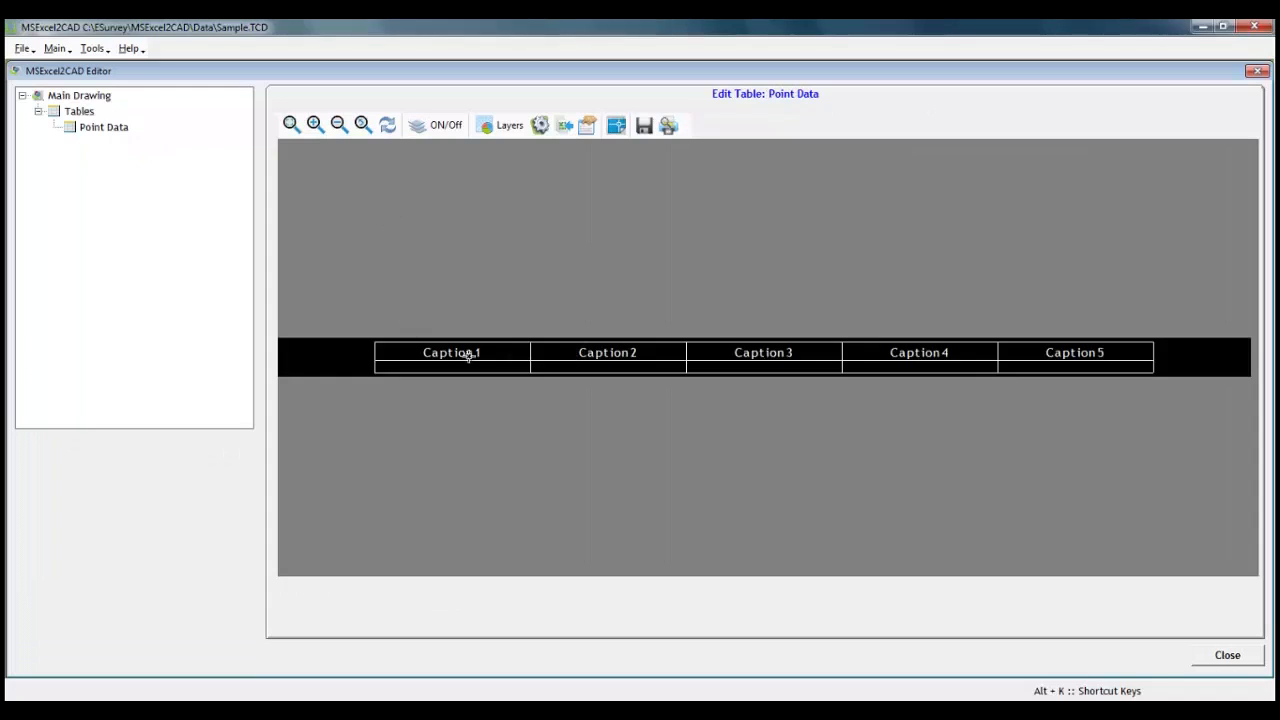
mouse_move(636, 190)
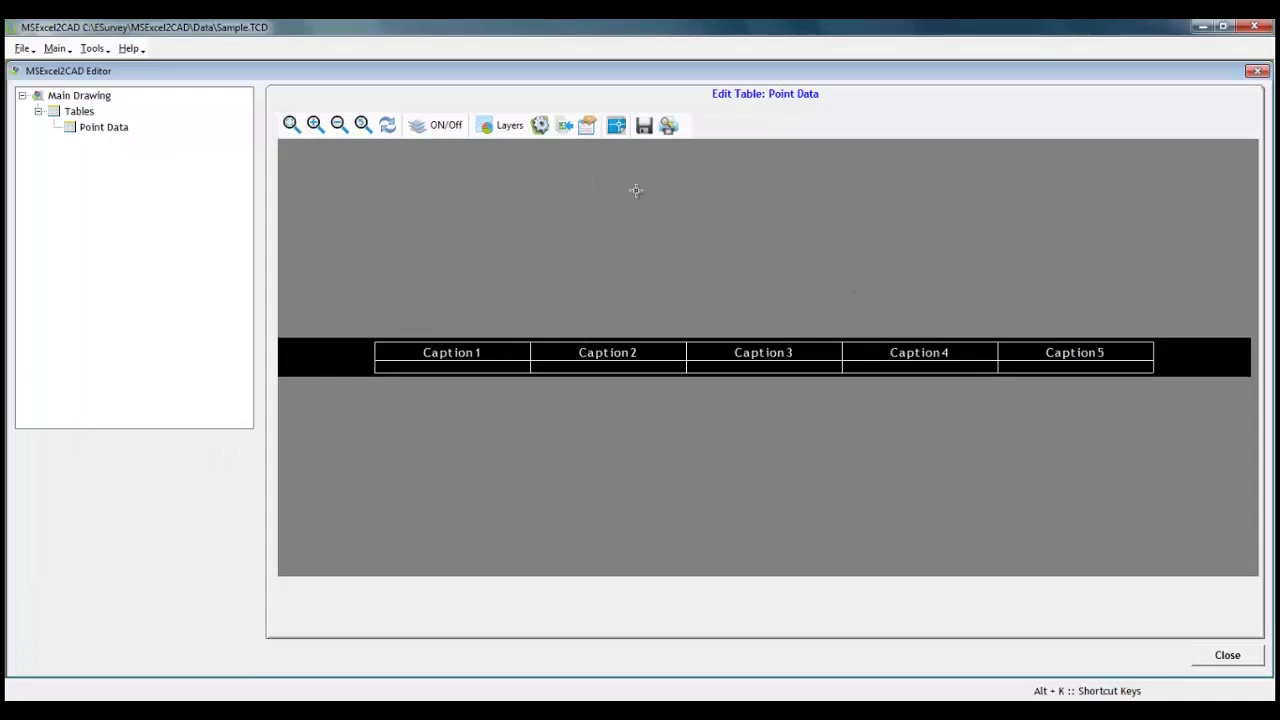
mouse_move(540, 125)
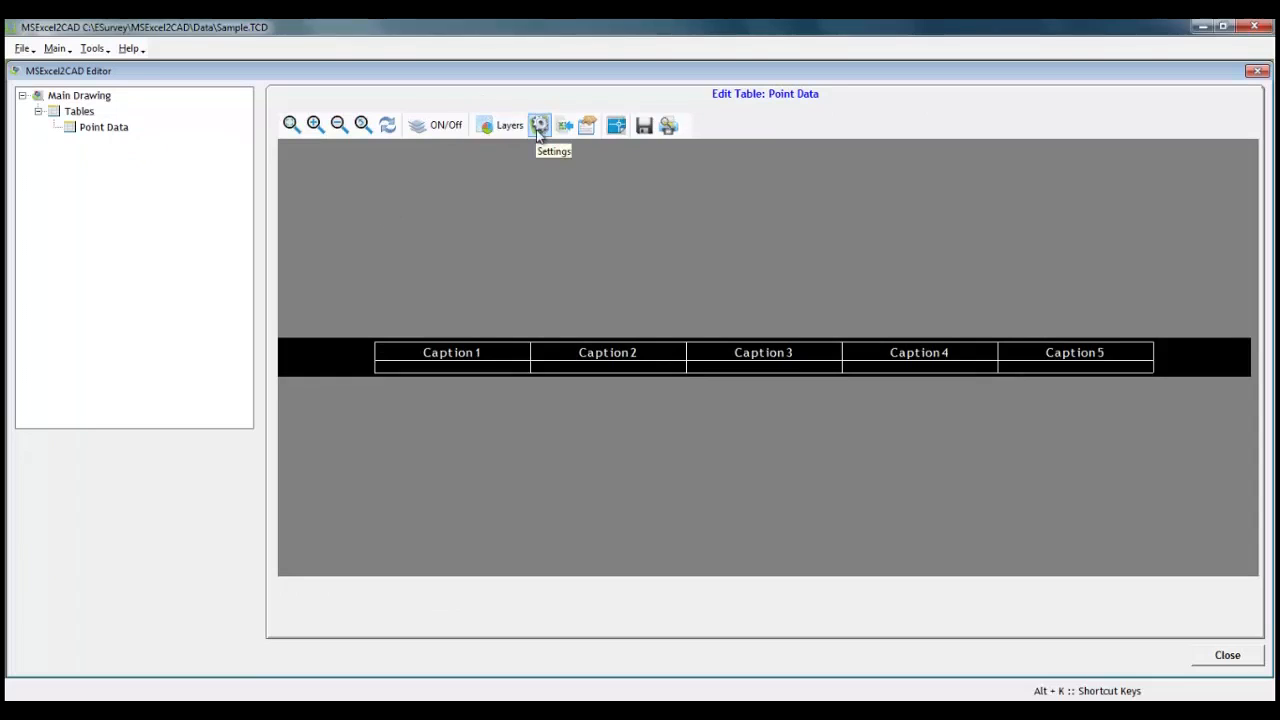
mouse_move(510, 125)
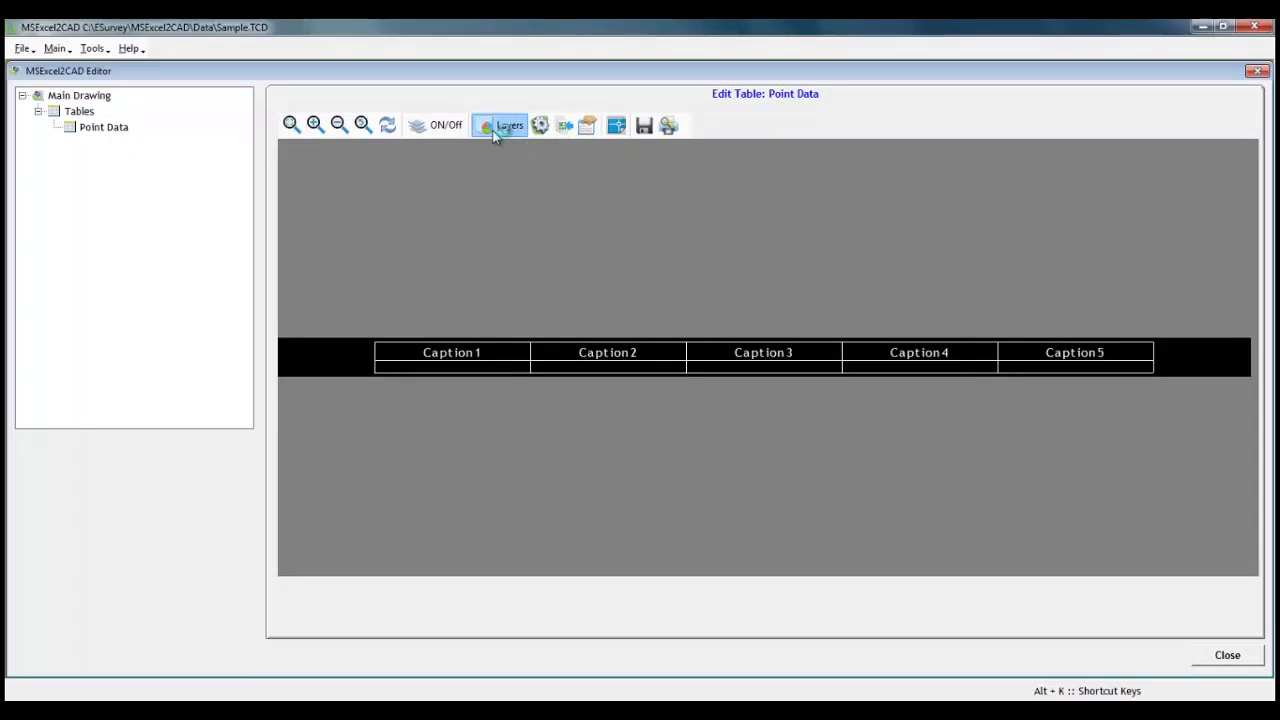
Step: Rename Caption1–Caption5 to Serial no, Easting, Northing, Elevation and Remark
click(587, 125)
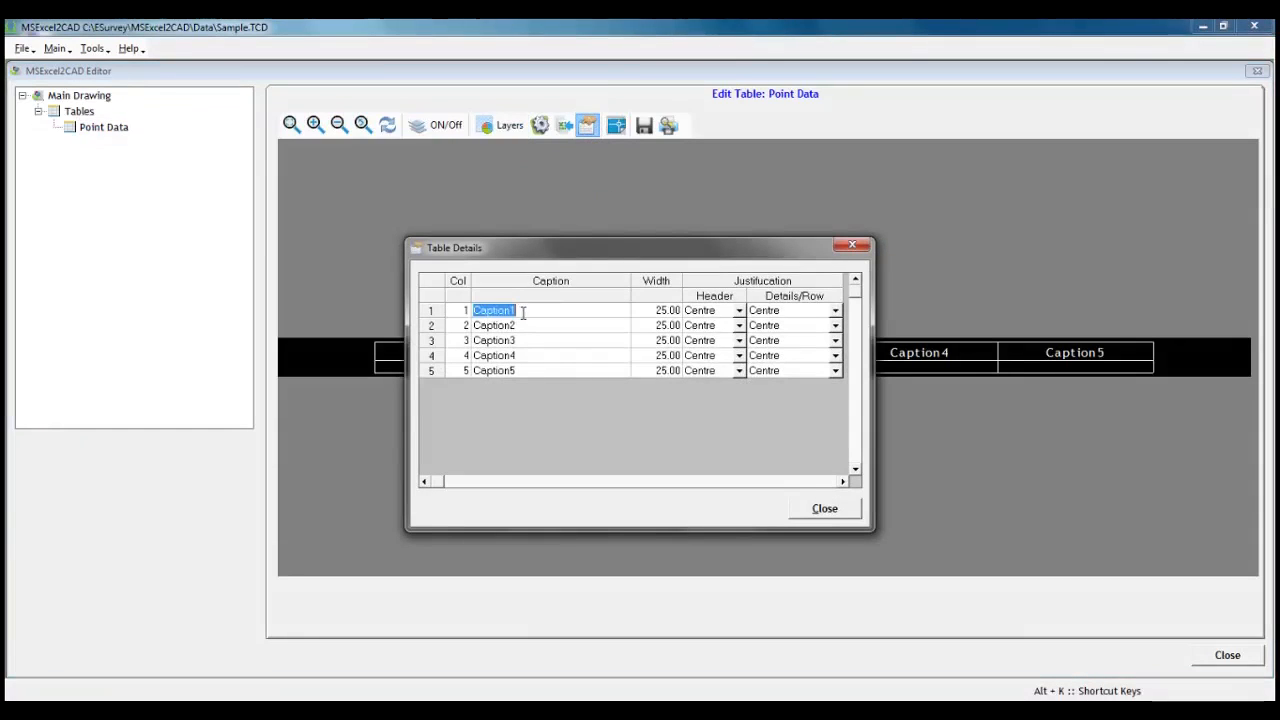
text(Serial no)
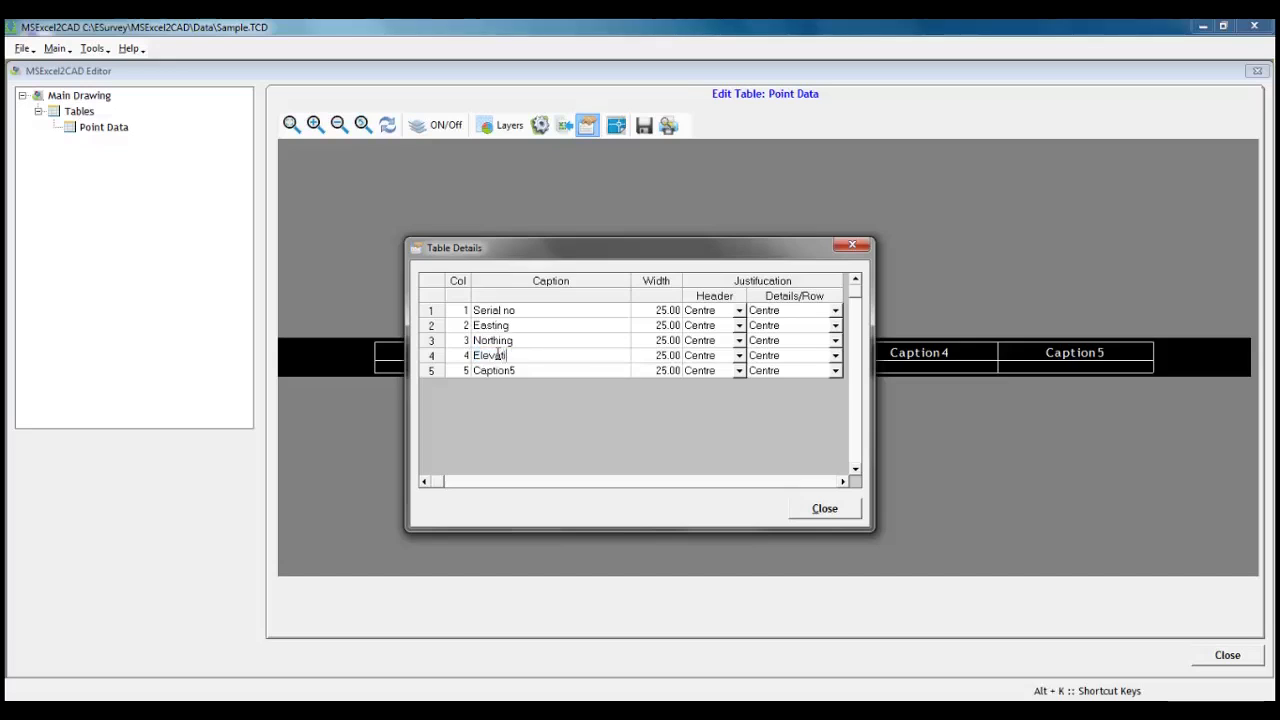
text(Remark)
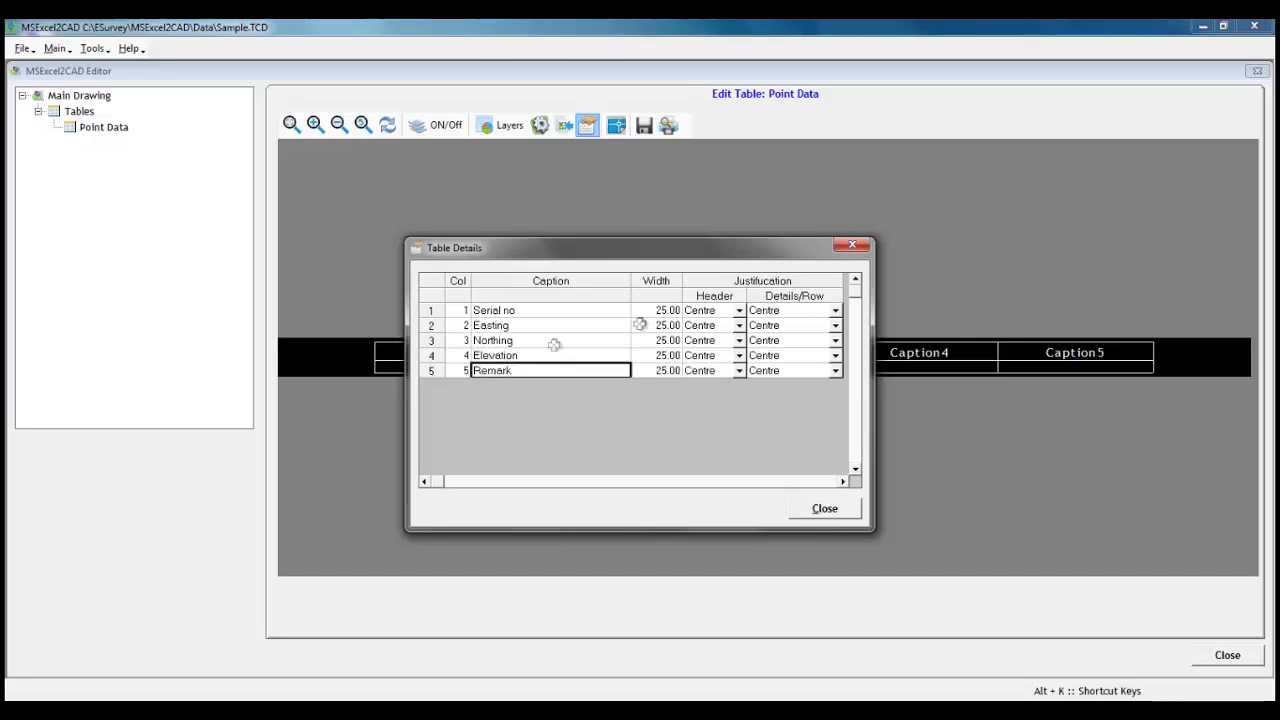
click(823, 508)
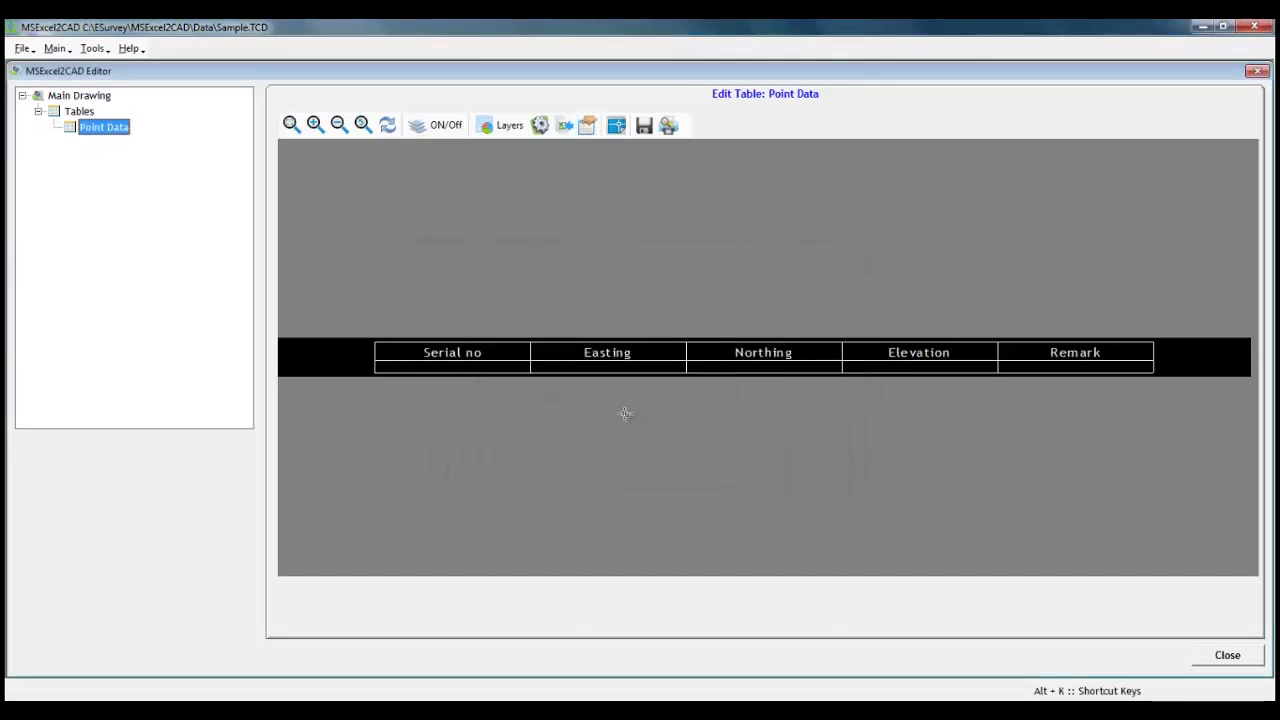
Step: Import ten survey rows from Sample.xls starting at row 1 into Point Data
click(563, 125)
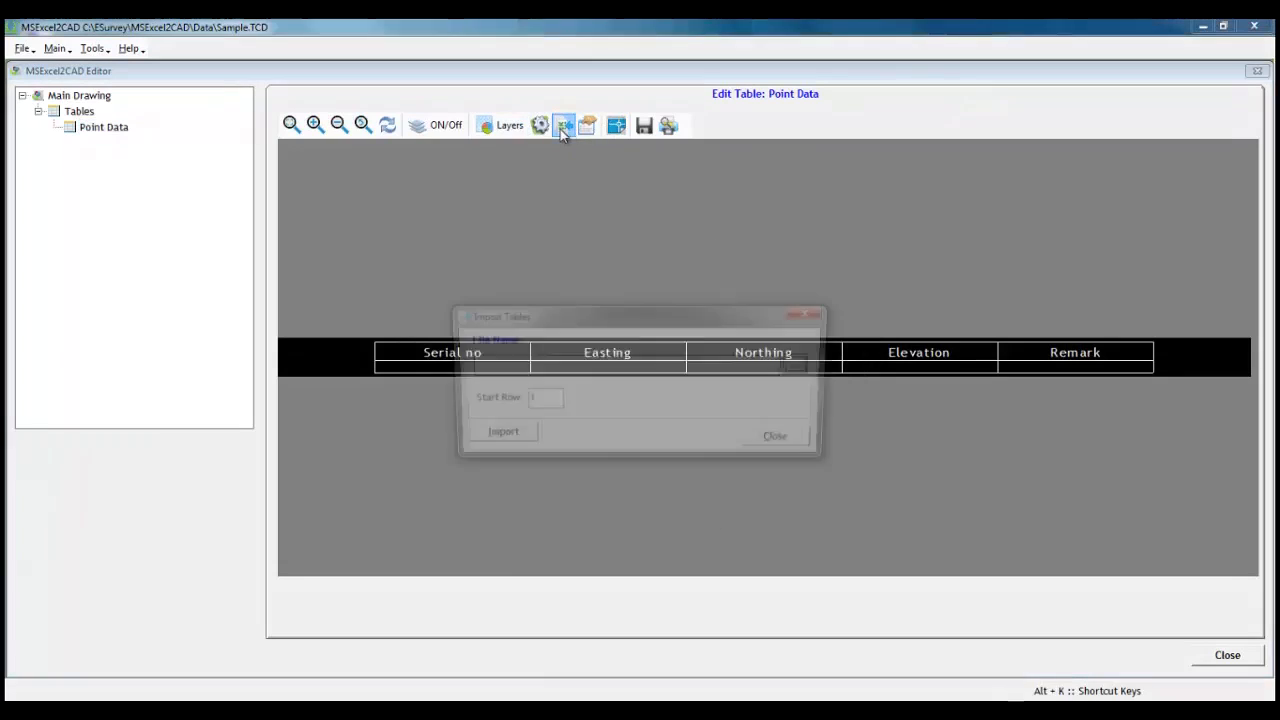
click(801, 365)
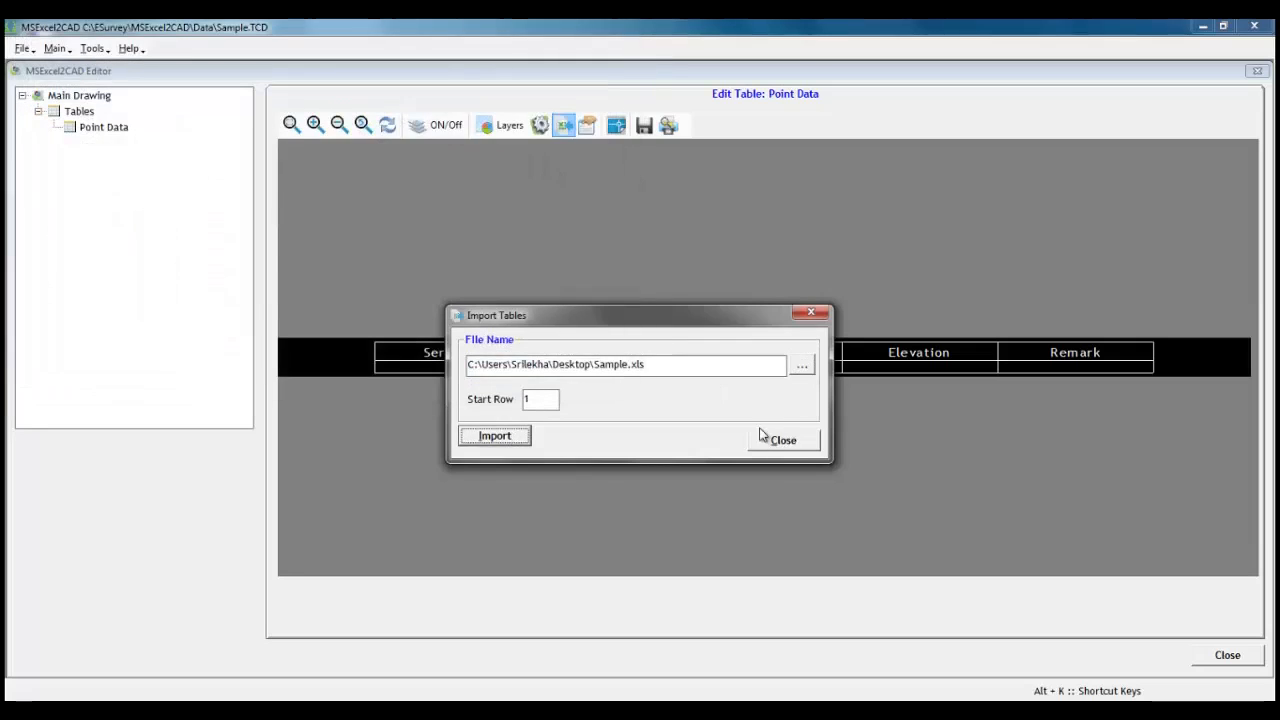
mouse_move(783, 445)
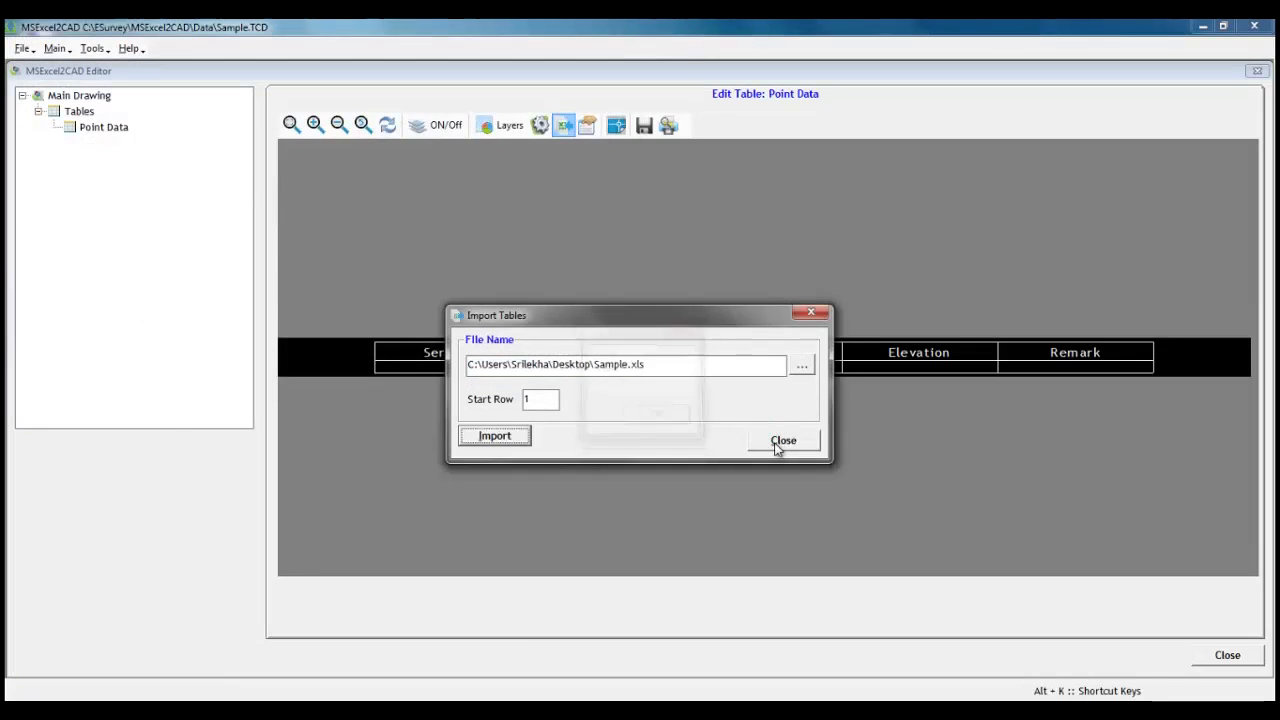
click(783, 440)
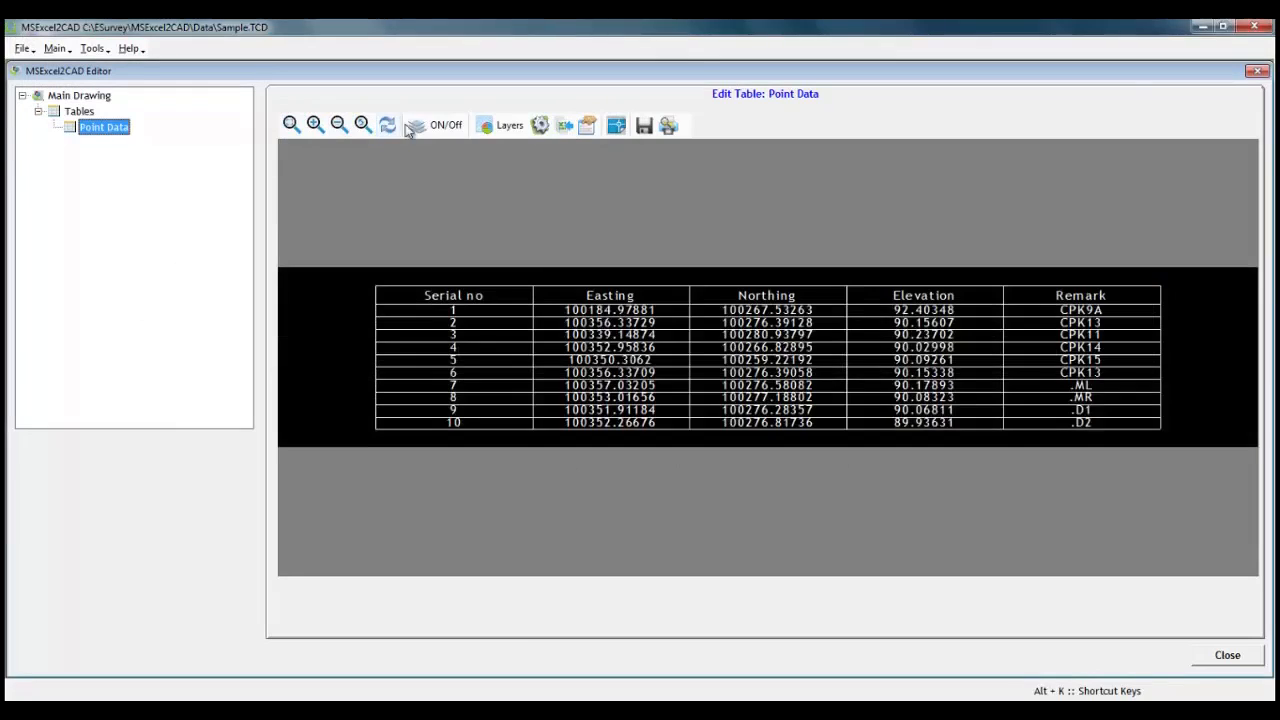